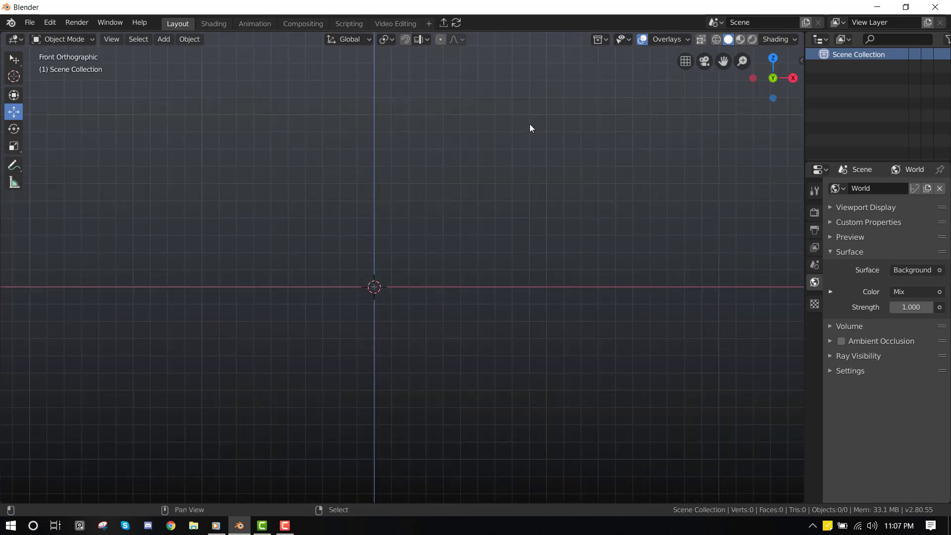
Step: Add an icosphere and drag duplicates left and right to form a horizontal row
left_click(163, 39)
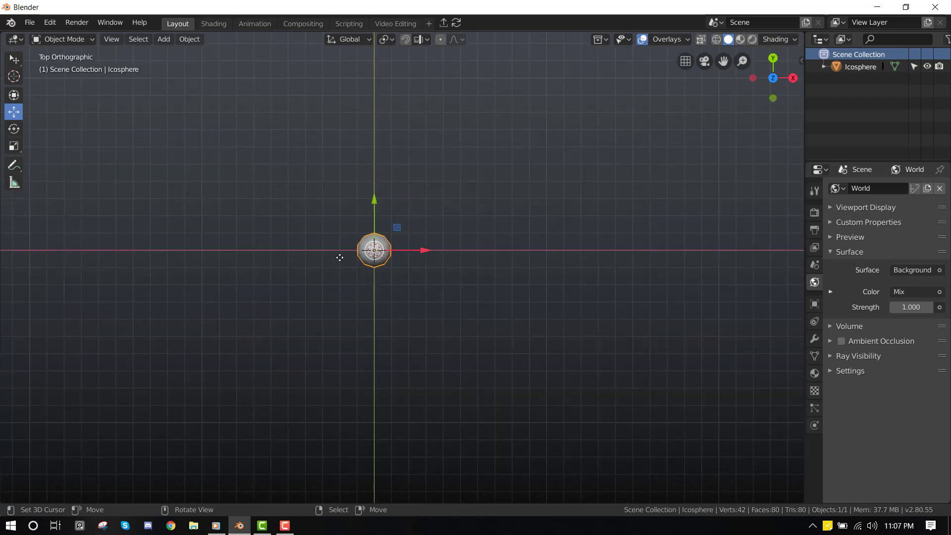
left_click_drag(374, 250, 300, 250)
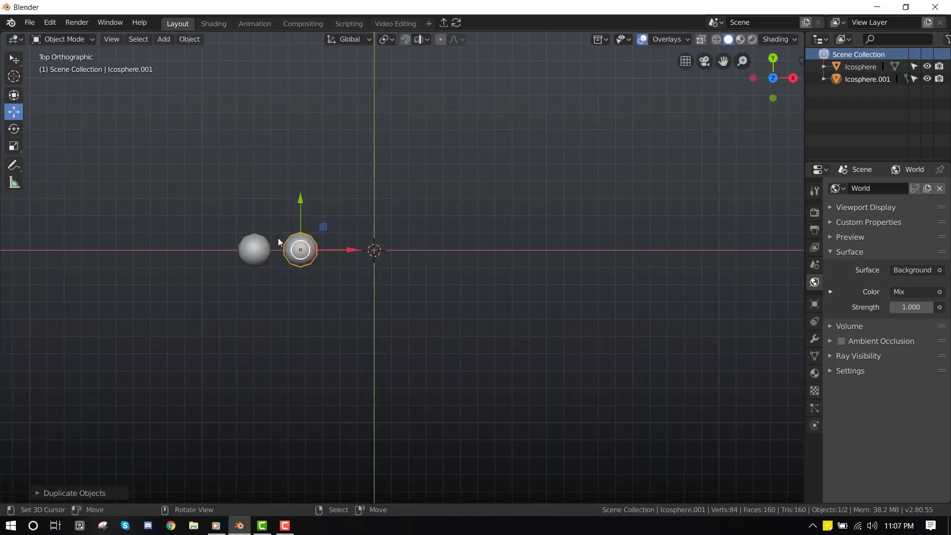
left_click_drag(299, 250, 422, 250)
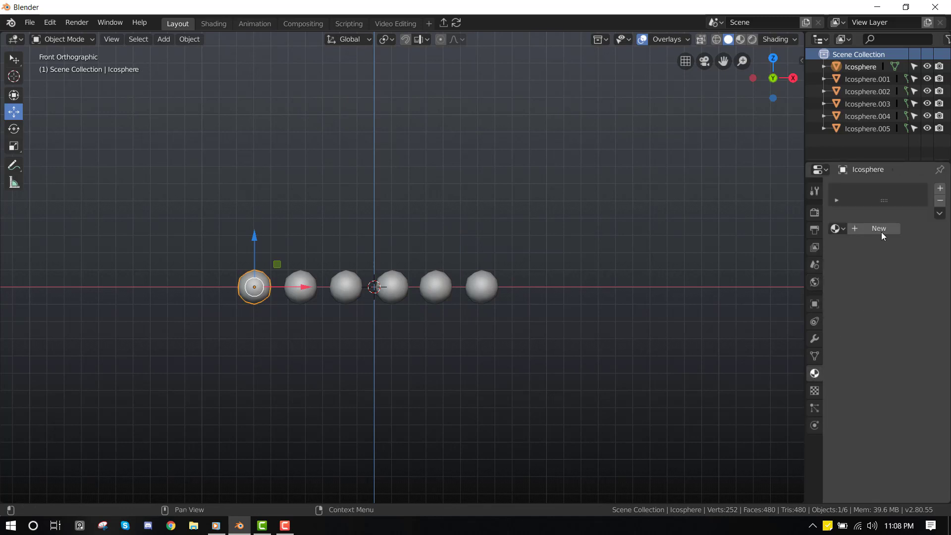
Step: Create a new material for the sphere and give it a red viewport display colour
left_click(879, 228)
type("light")
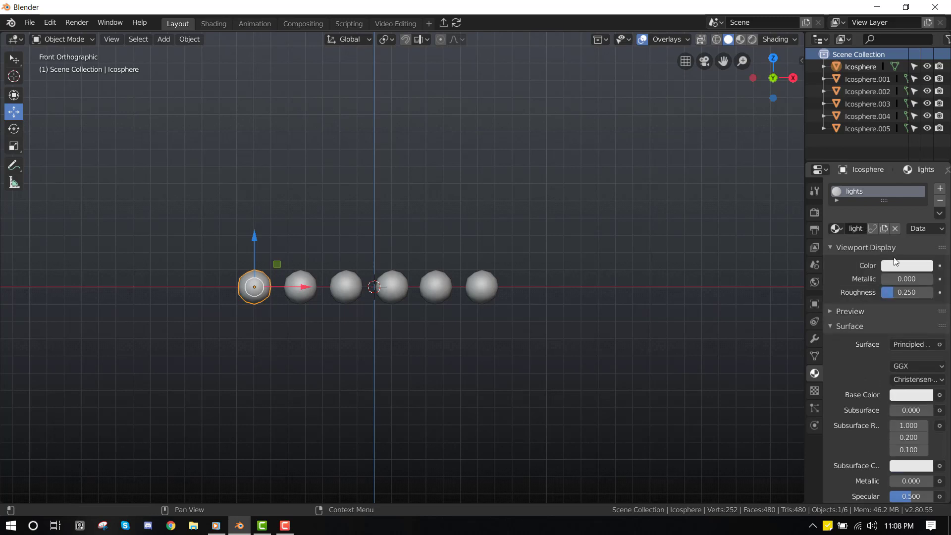
left_click(907, 266)
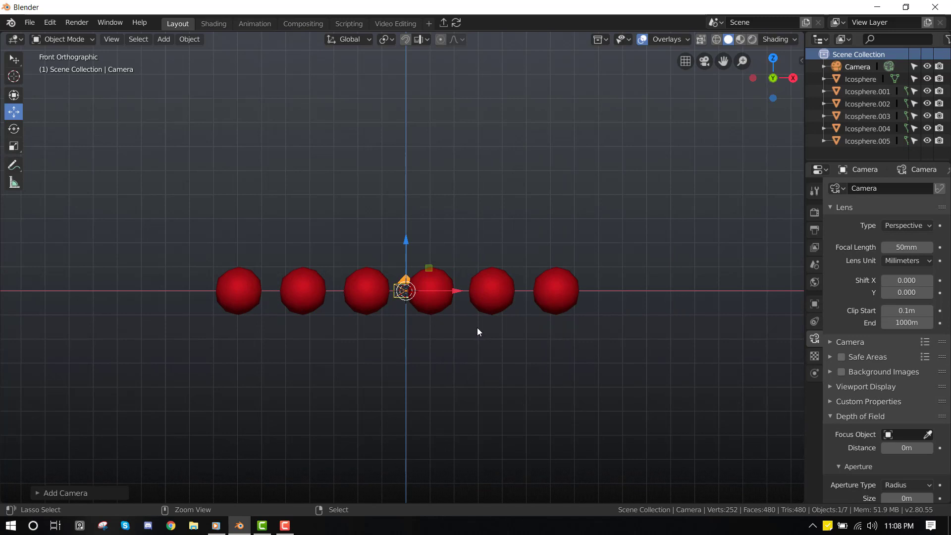
Step: Look through the new camera at the sphere row, then move to the Shading workspace
key("KP_0")
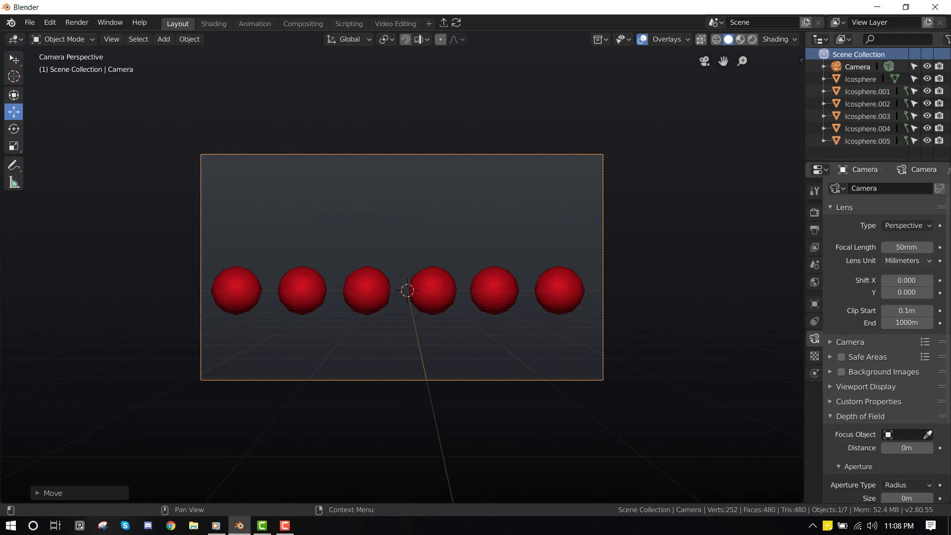
left_click(213, 23)
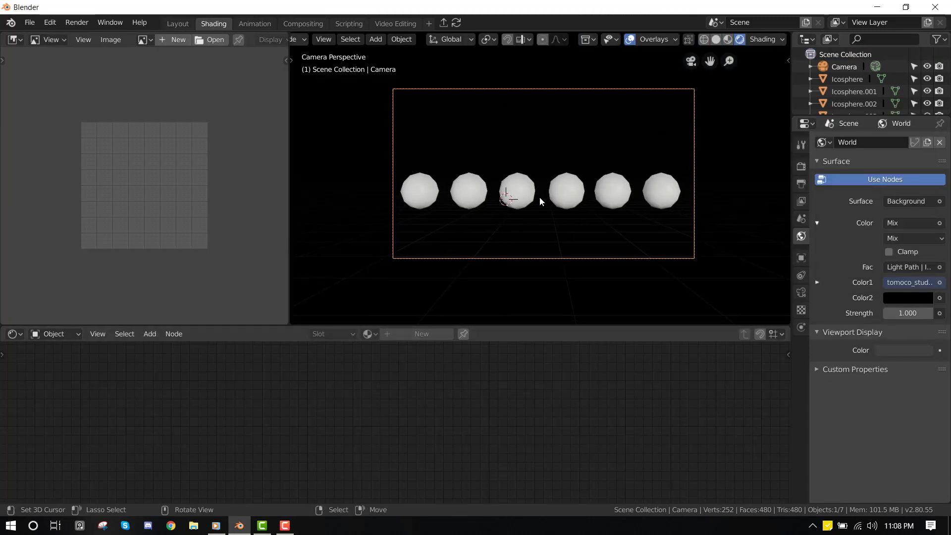
Step: Select an icosphere and swap its material's surface shader to Emission
left_click(516, 191)
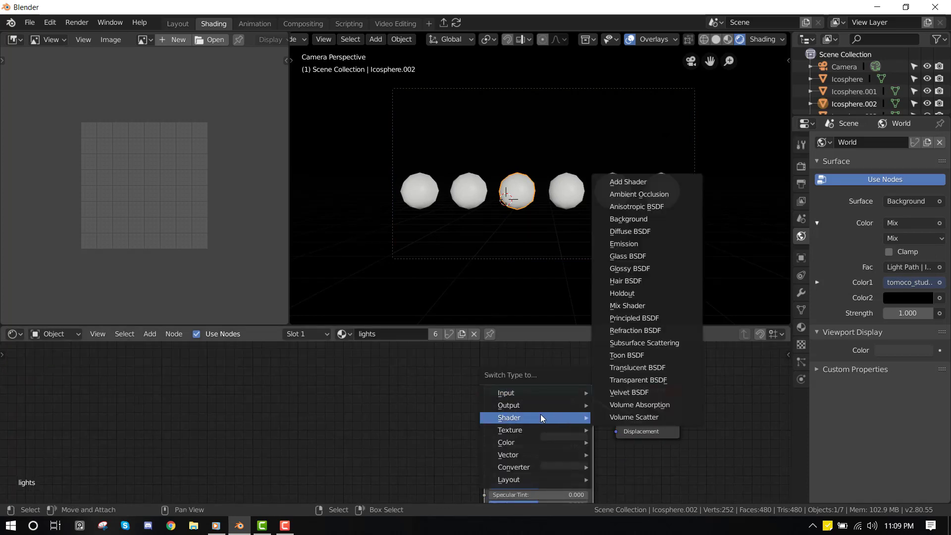
left_click(624, 244)
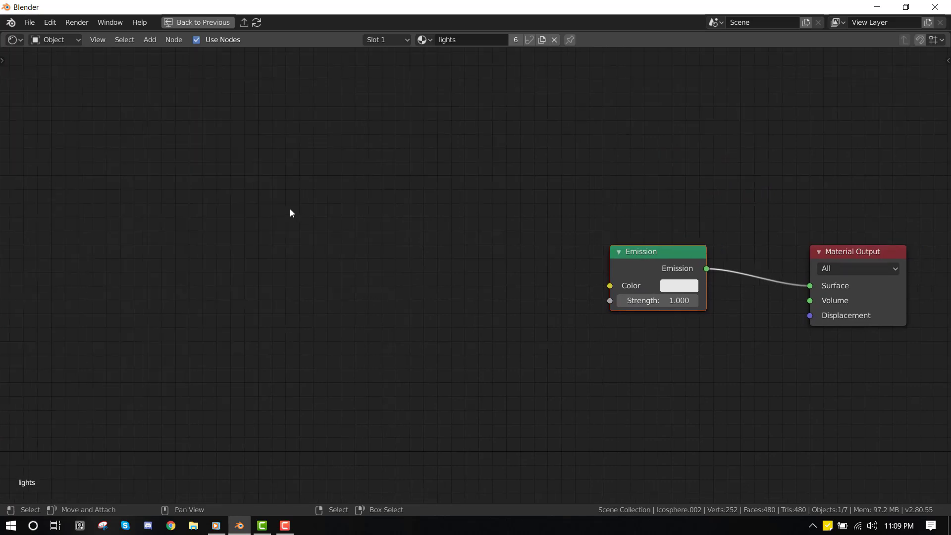
Step: Add an Object Info node upper-left of Emission, then begin adding a ColorRamp node
left_click(150, 40)
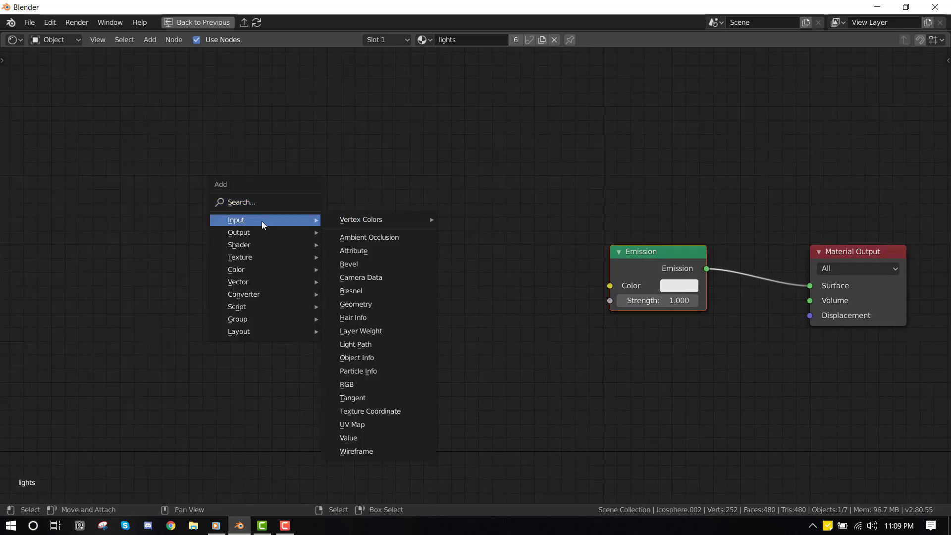
left_click(357, 358)
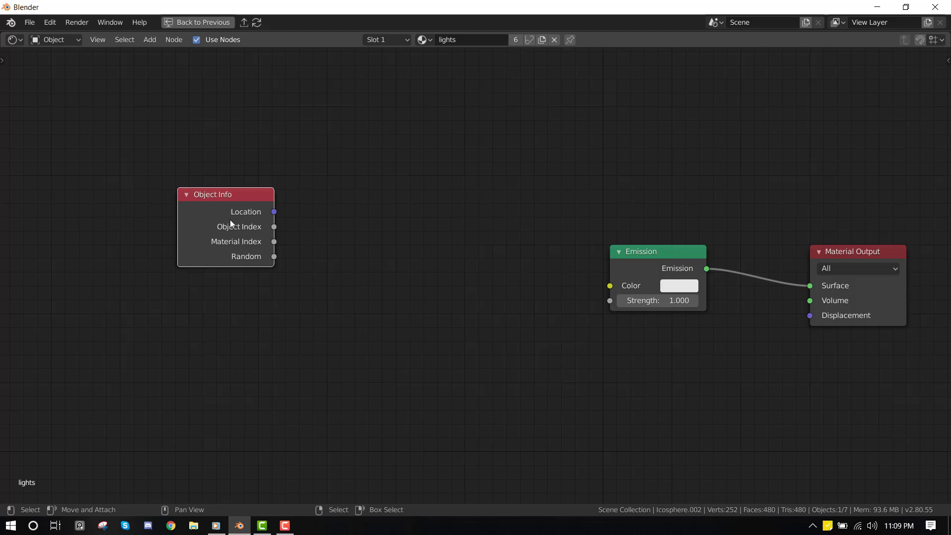
left_click_drag(274, 256, 289, 271)
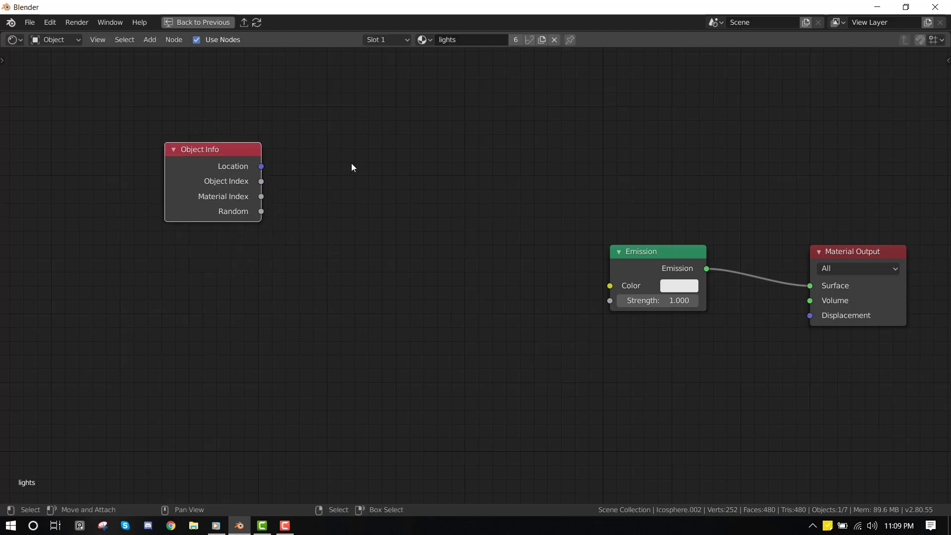
left_click(150, 40)
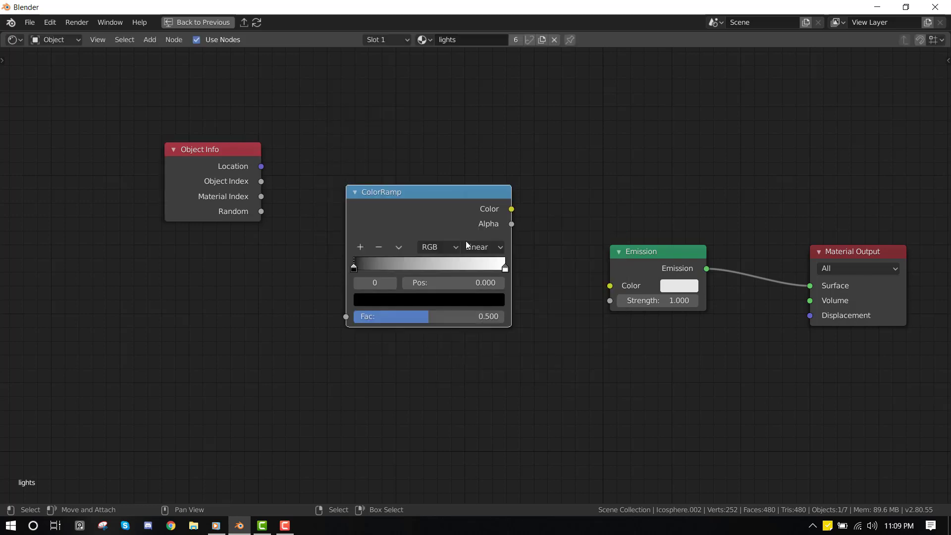
Step: Set the ColorRamp to constant interpolation and arrange its coloured stops along the ramp
left_click(483, 247)
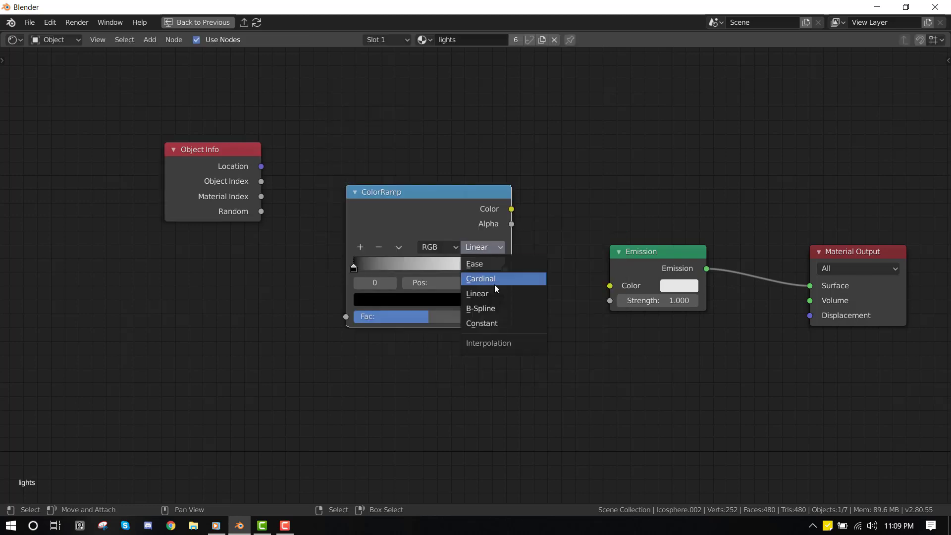
left_click(482, 323)
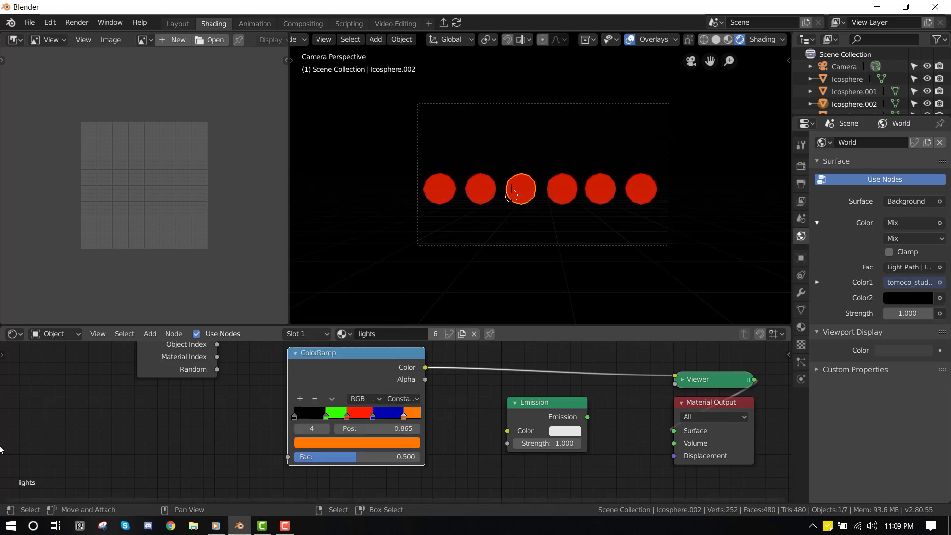
left_click_drag(410, 415, 381, 415)
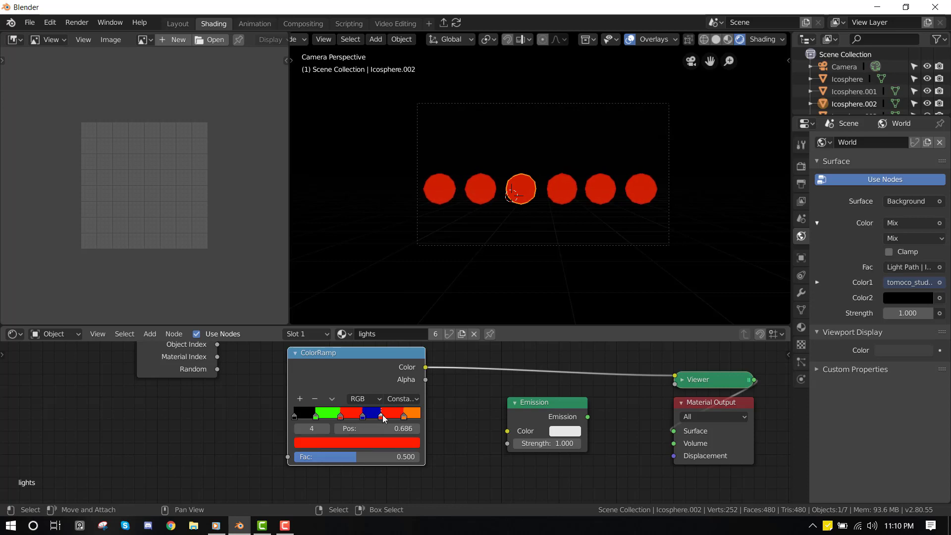
left_click(398, 413)
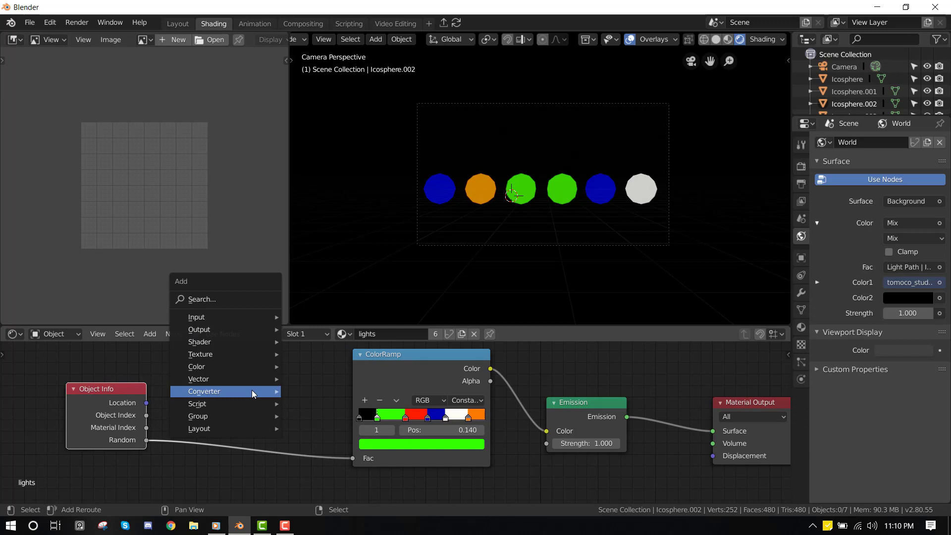
mouse_move(200, 355)
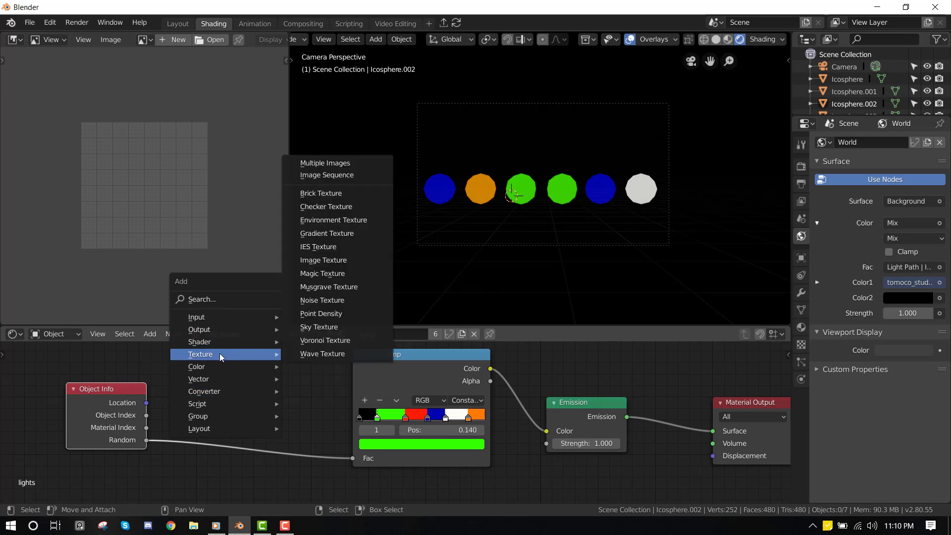
mouse_move(325, 340)
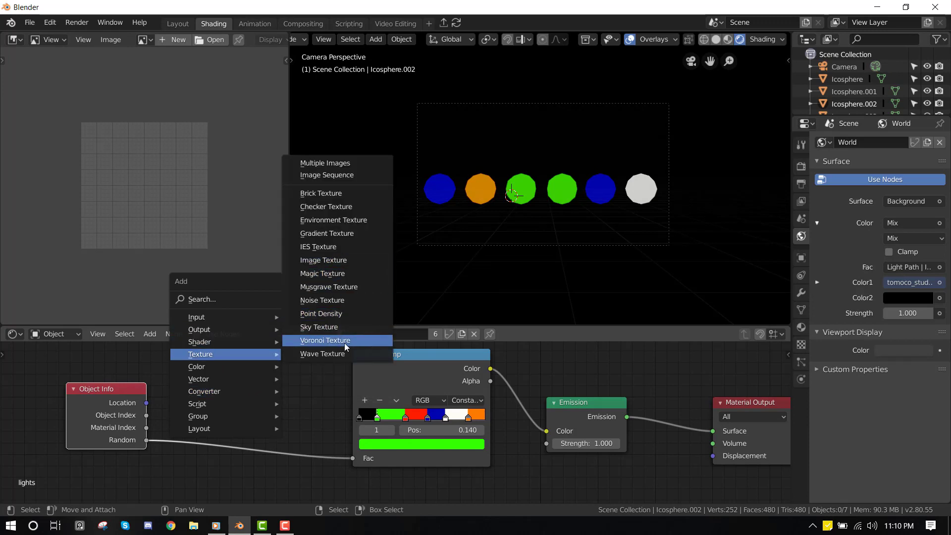
Step: Insert a Wave Texture node and raise its scale to 97.6, then bring up a timeline
left_click(321, 353)
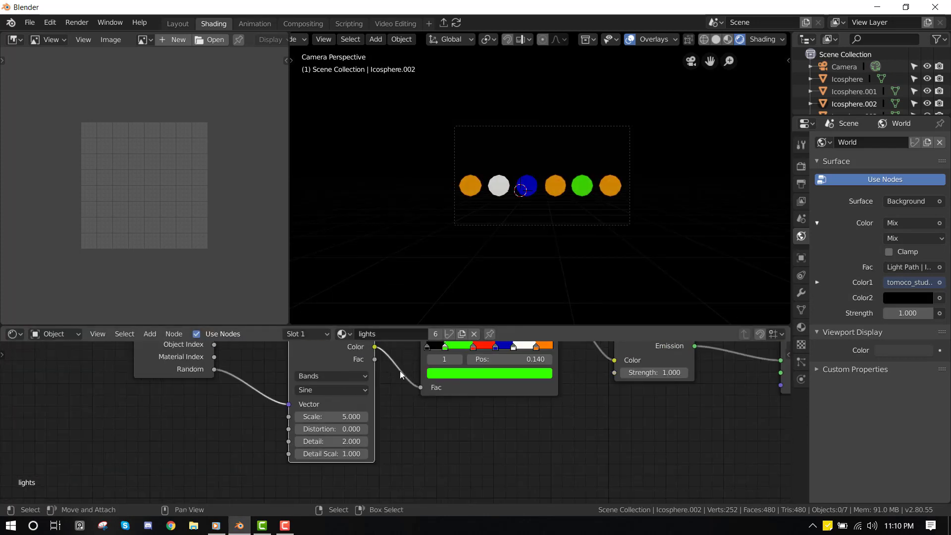
left_click_drag(331, 417, 377, 418)
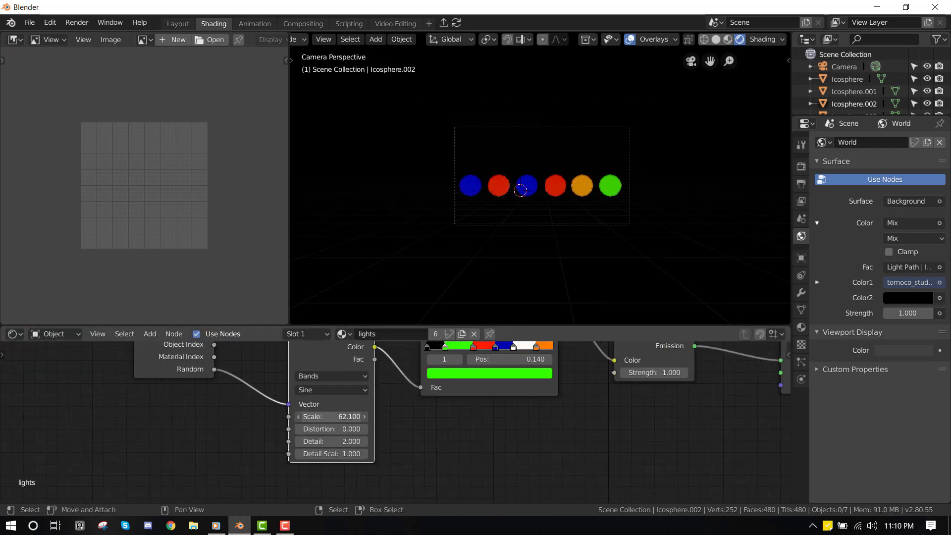
left_click_drag(332, 416, 364, 416)
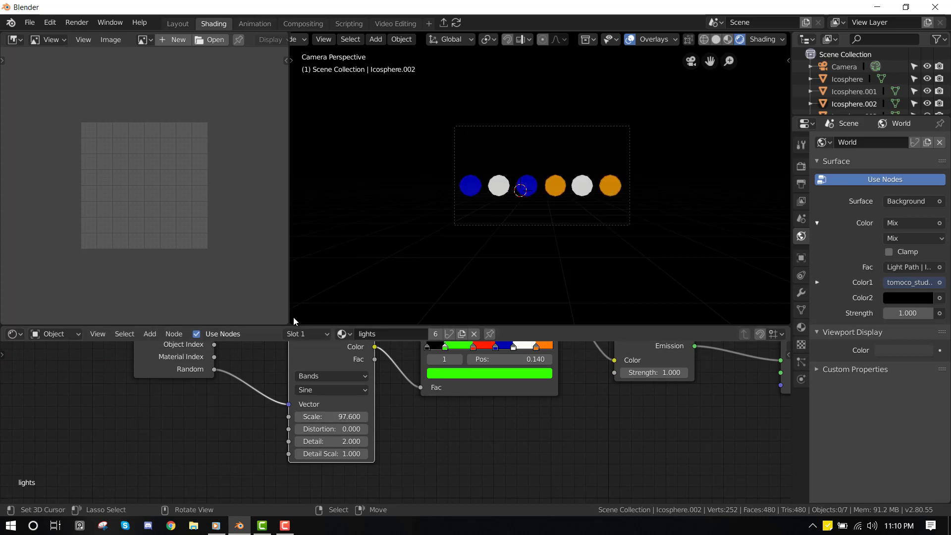
left_click(299, 287)
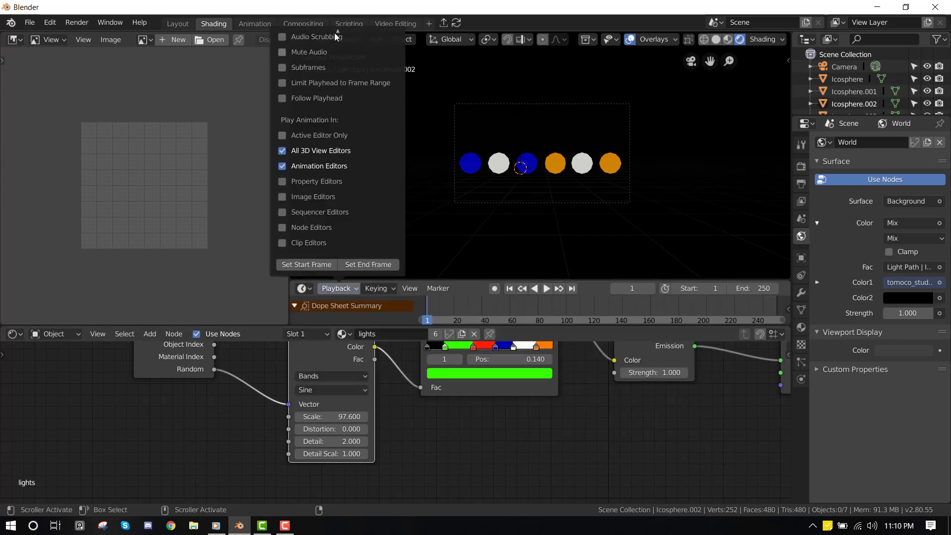
Step: Keyframe the wave scale starting at 0.2 and play back the colour animation, then stop it
left_click(315, 92)
type(".2")
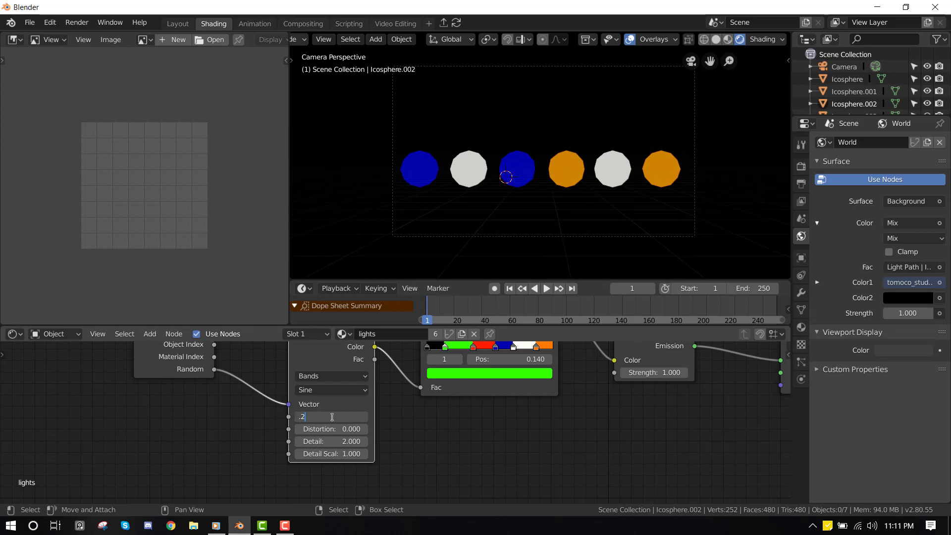
type("0.200")
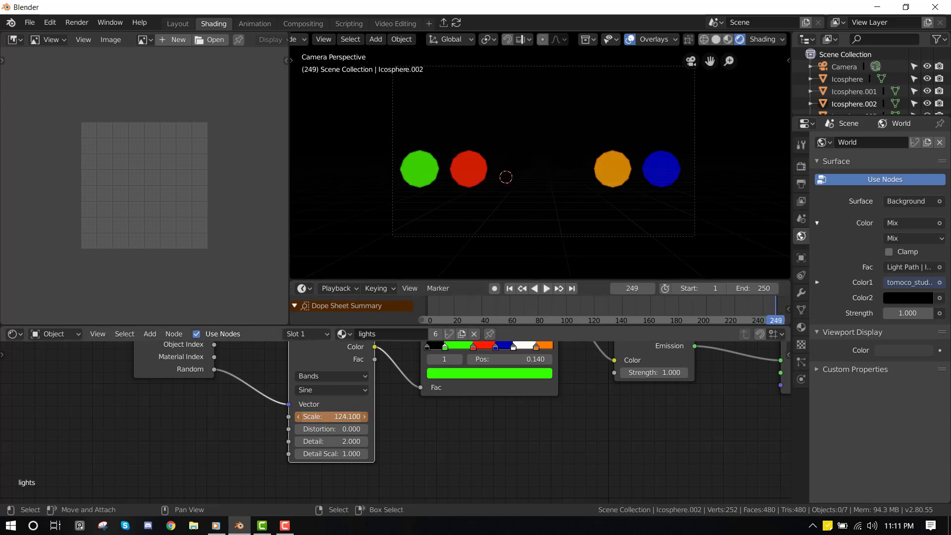
left_click(544, 289)
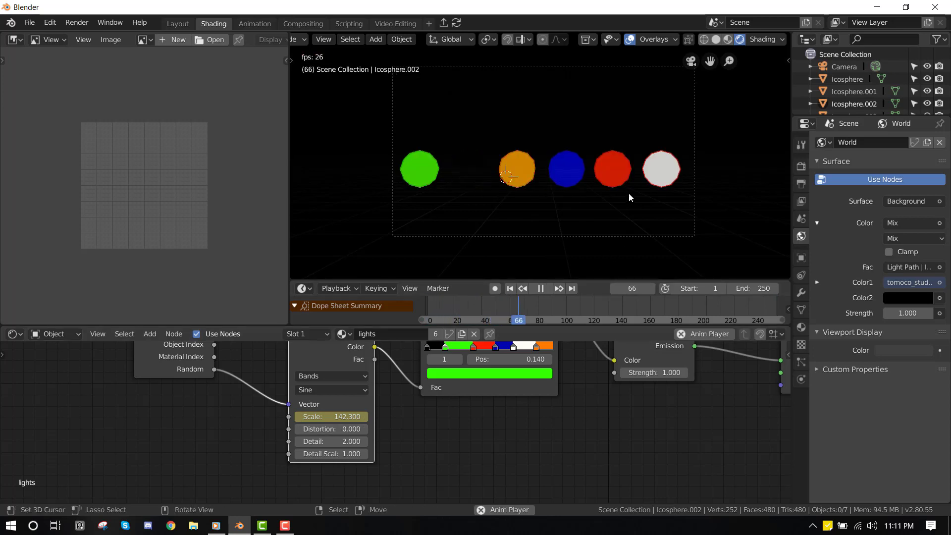
left_click(545, 289)
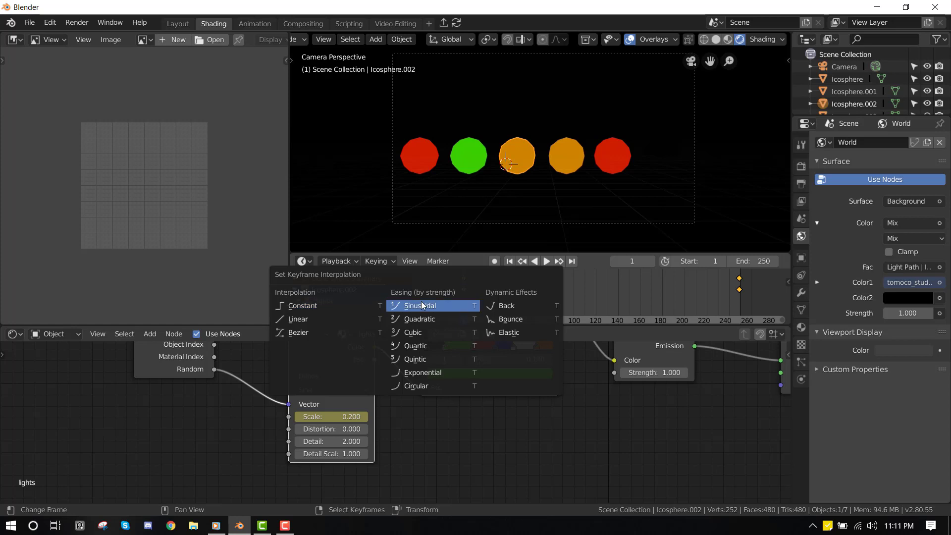
mouse_move(422, 373)
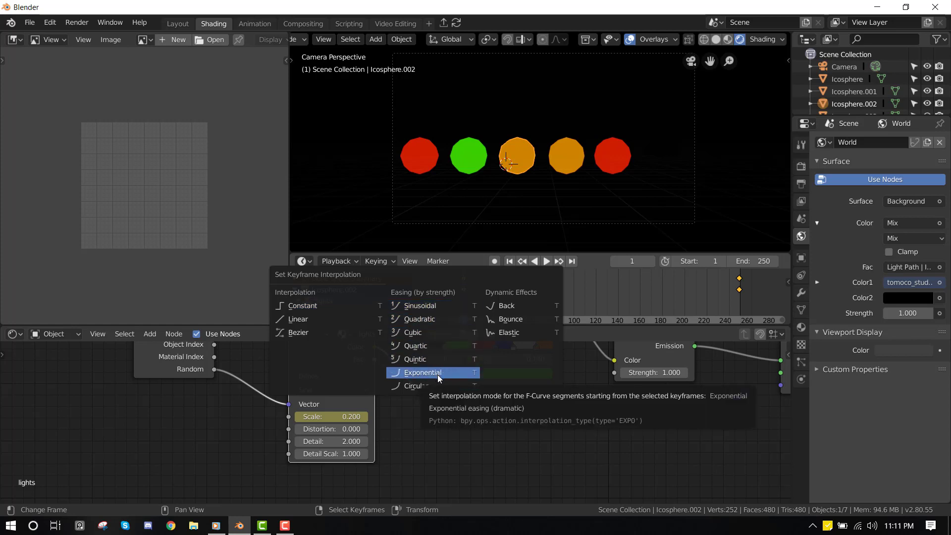
Step: Apply exponential easing to the scale keyframes and preview the accelerating colour cycling
left_click(422, 371)
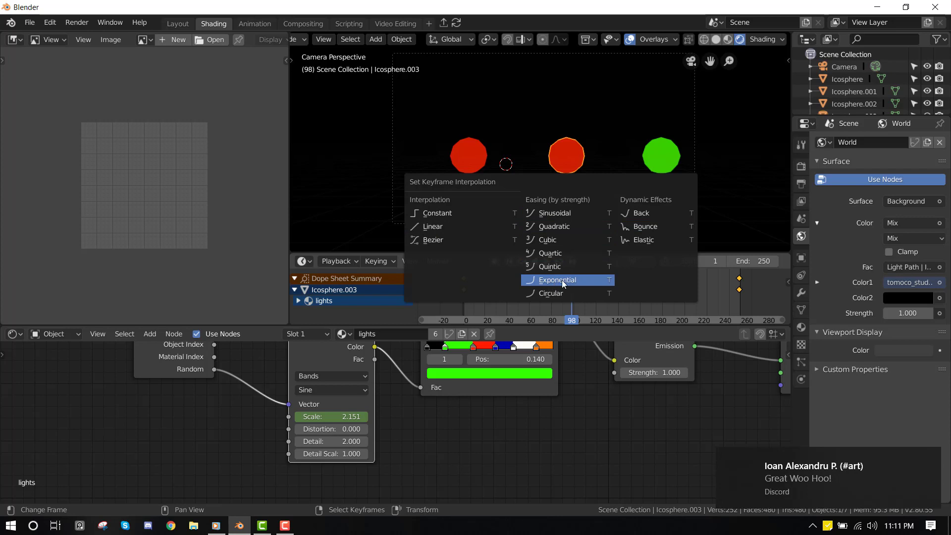
left_click(556, 279)
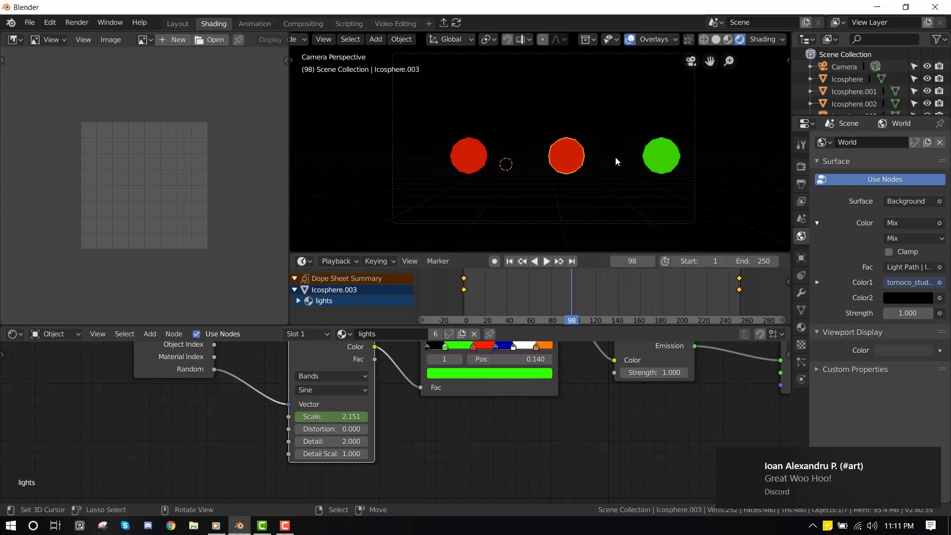
left_click(545, 261)
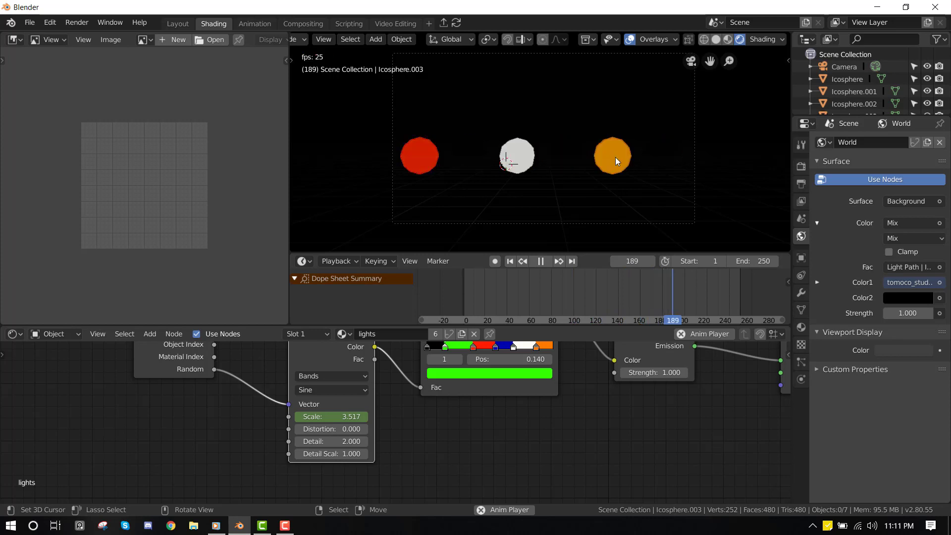
left_click(540, 261)
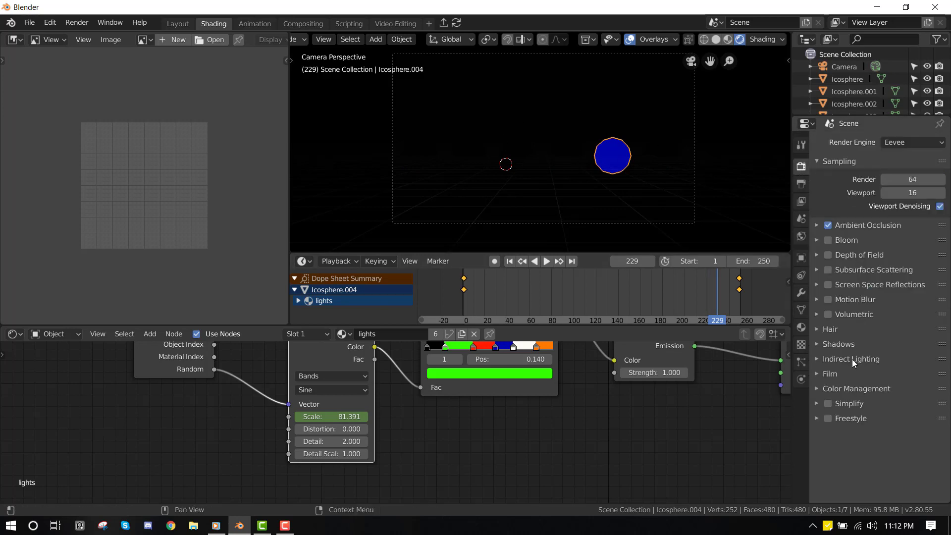
Step: Enable Eevee bloom with knee 0.574 and radius about 5.9, then play back to preview the glow
left_click(545, 261)
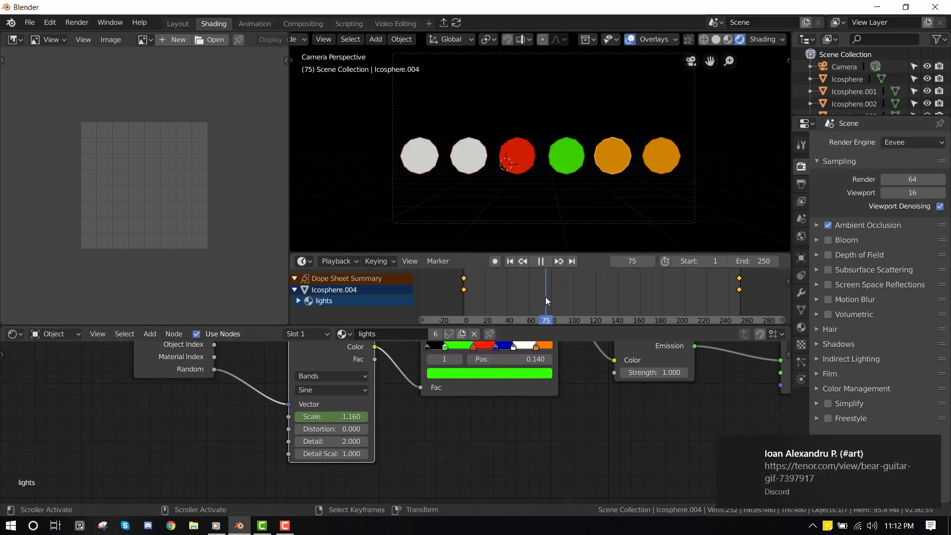
left_click(540, 261)
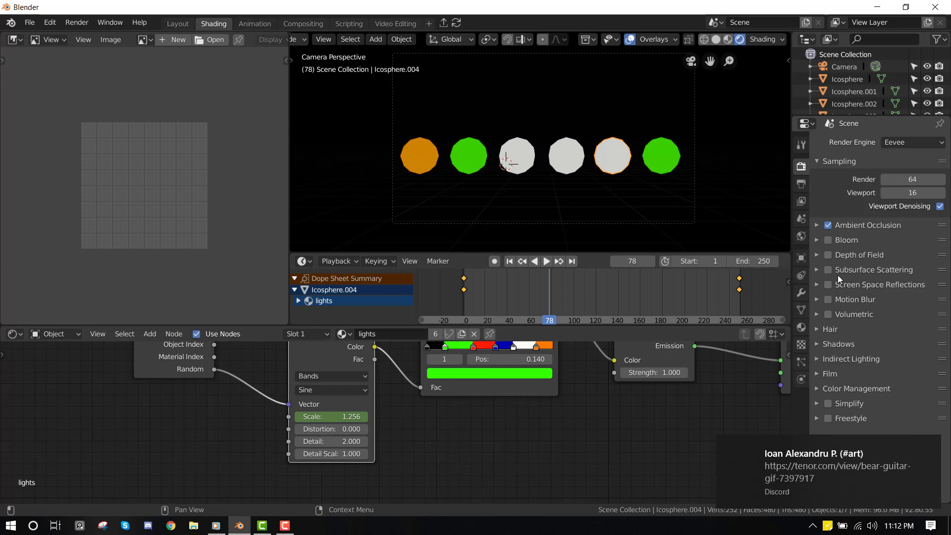
left_click(828, 240)
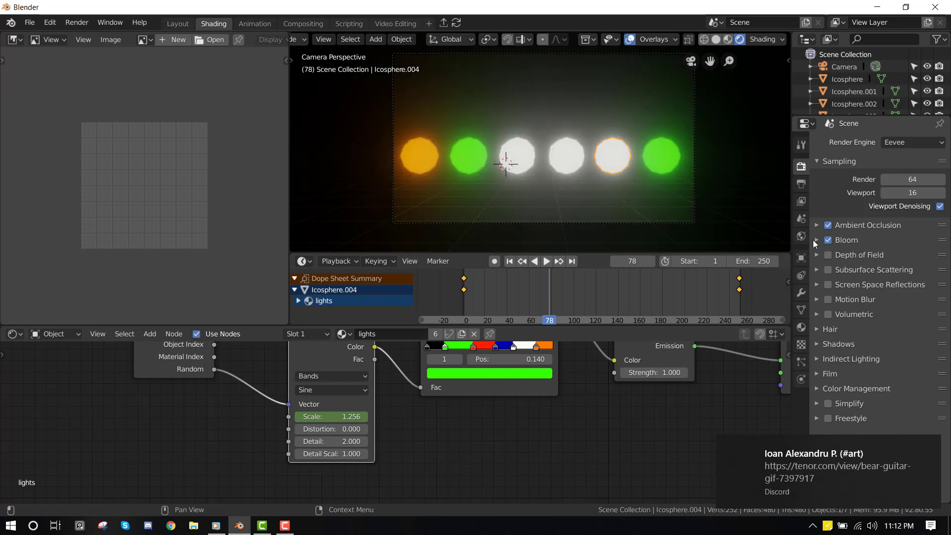
left_click(828, 240)
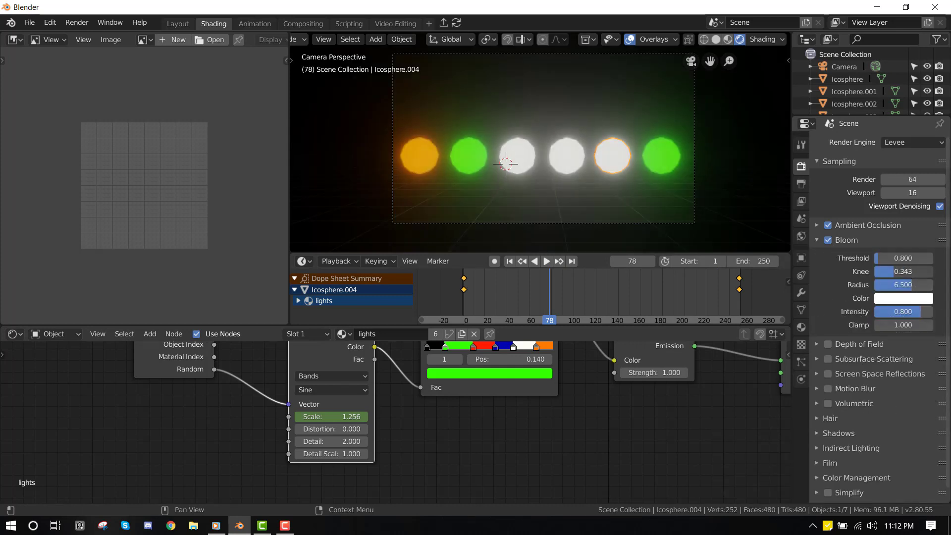
left_click(904, 284)
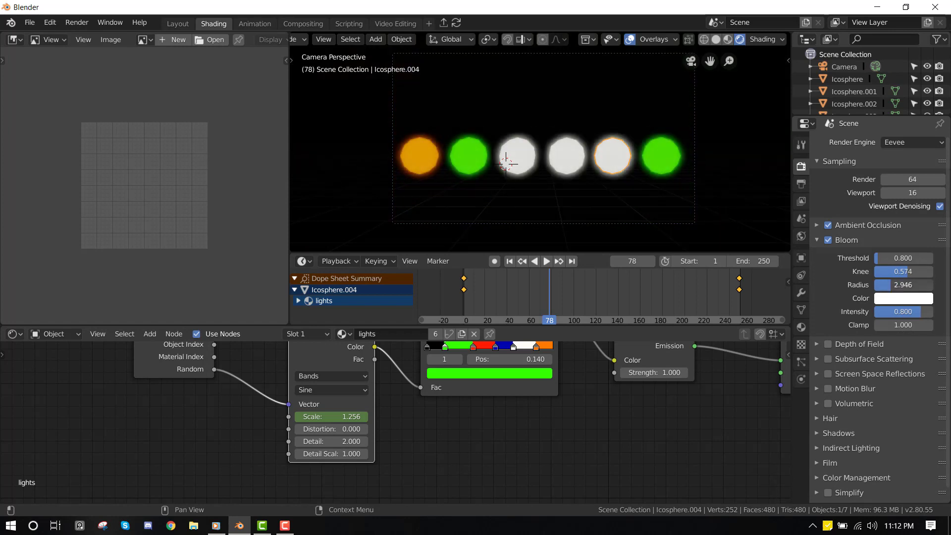
left_click_drag(880, 285, 910, 284)
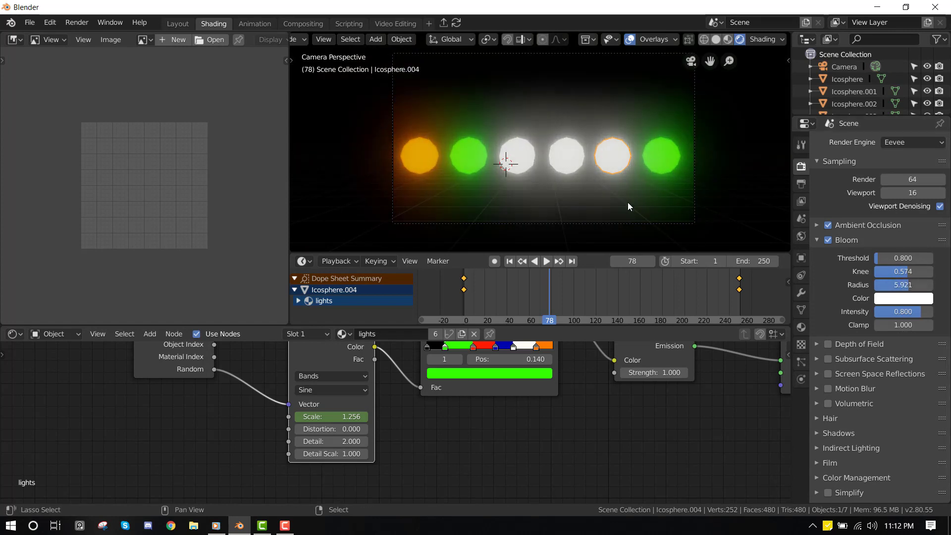
left_click(545, 260)
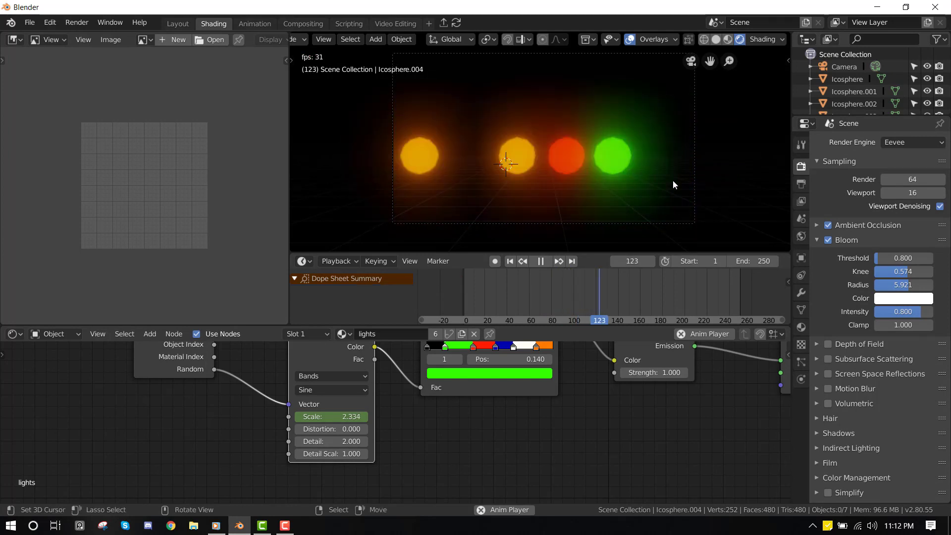